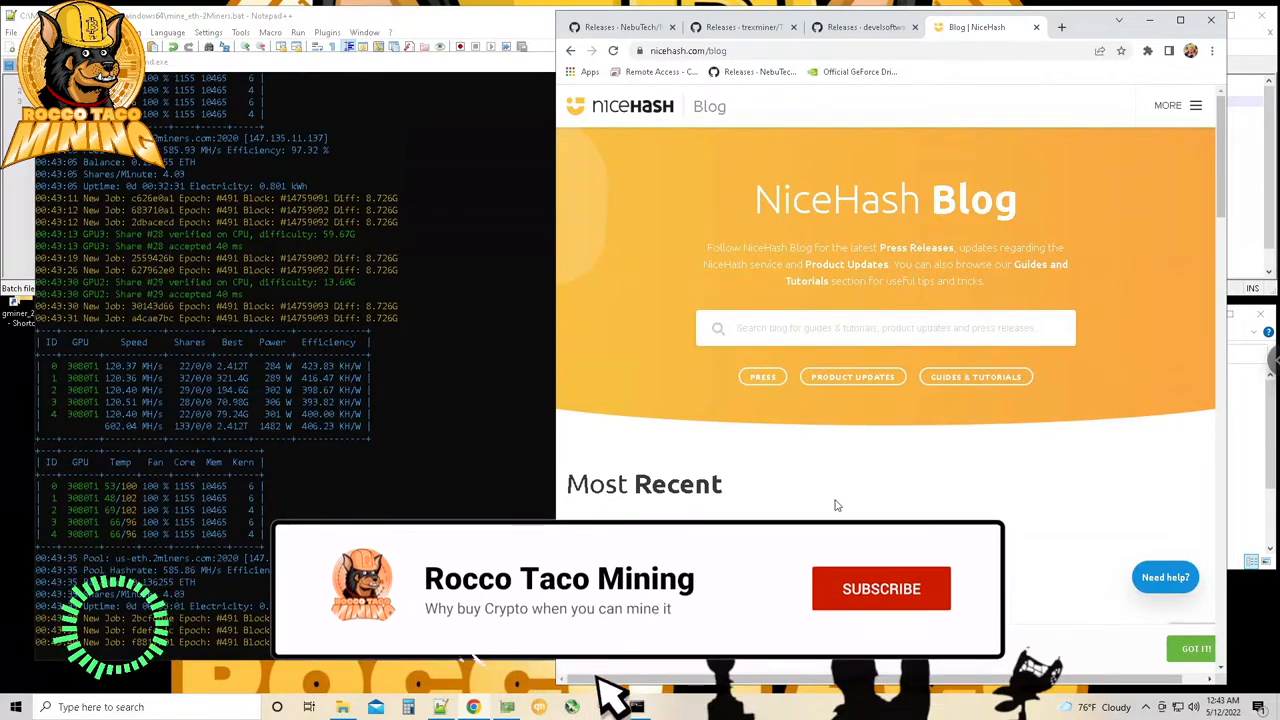
Step: Go to the NebuTech/NBMiner releases page to view the v41.3 release and its downloads
click(881, 588)
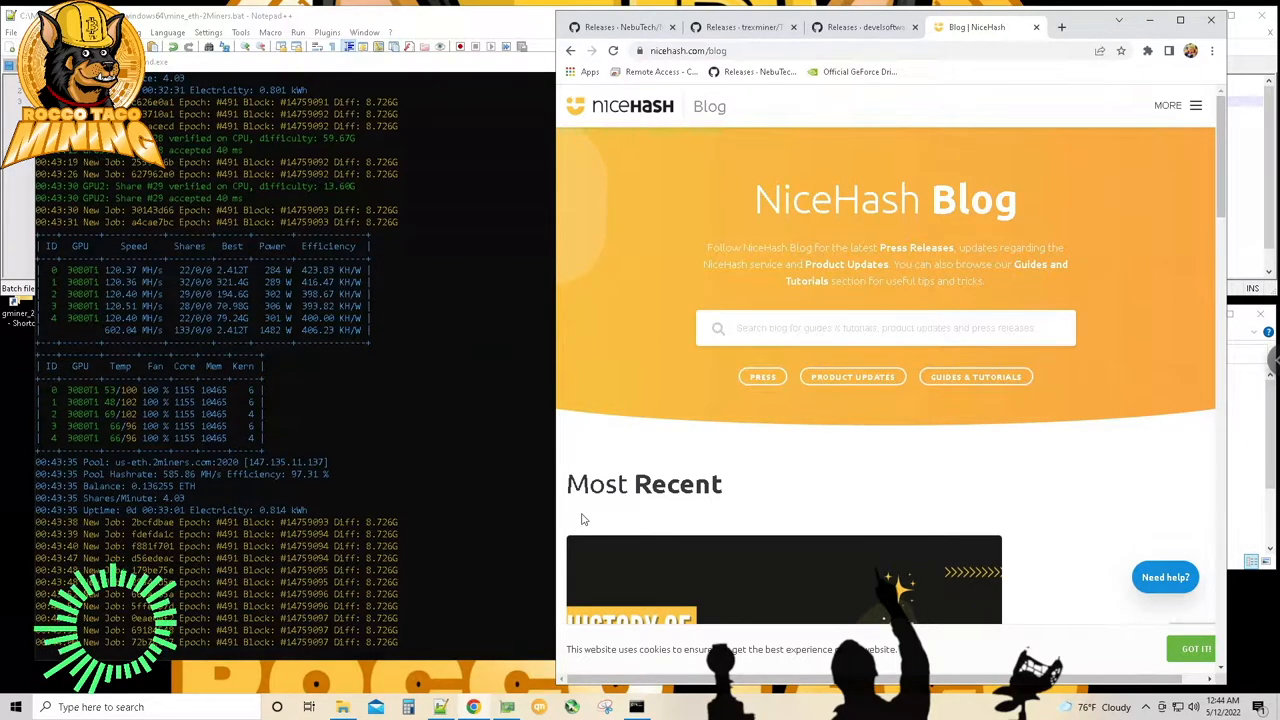
mouse_move(694, 500)
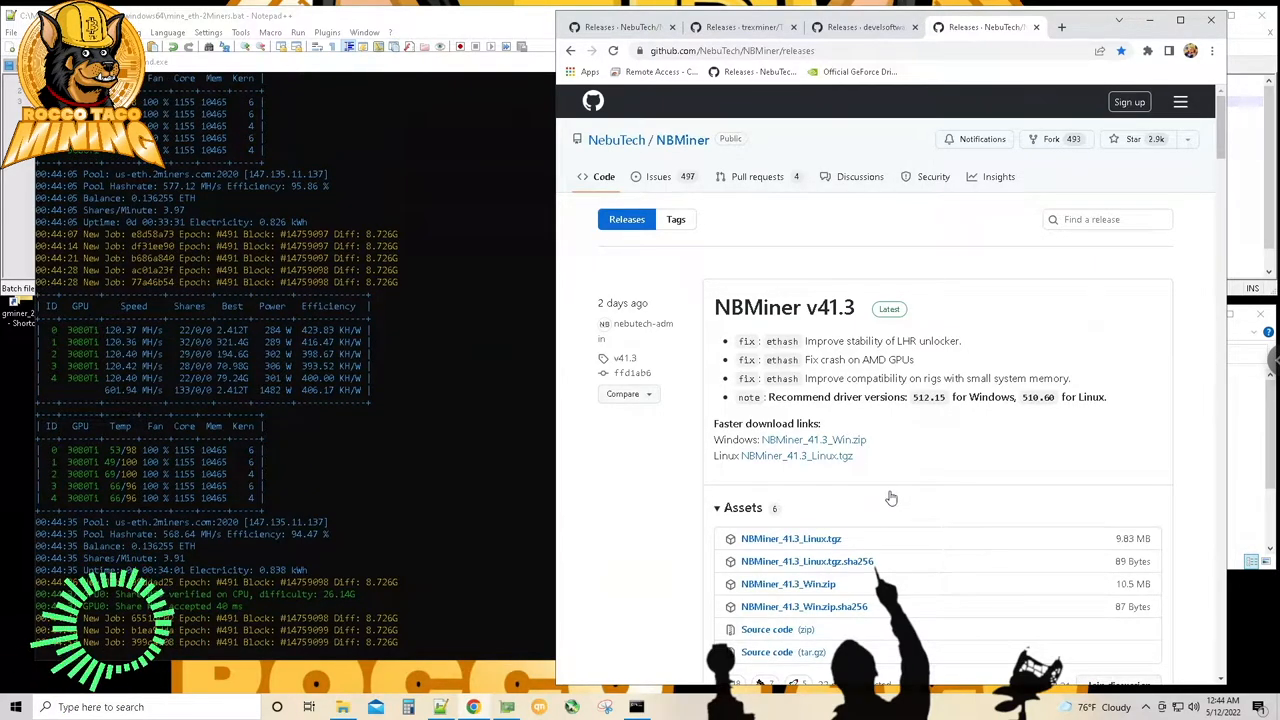
mouse_move(843, 363)
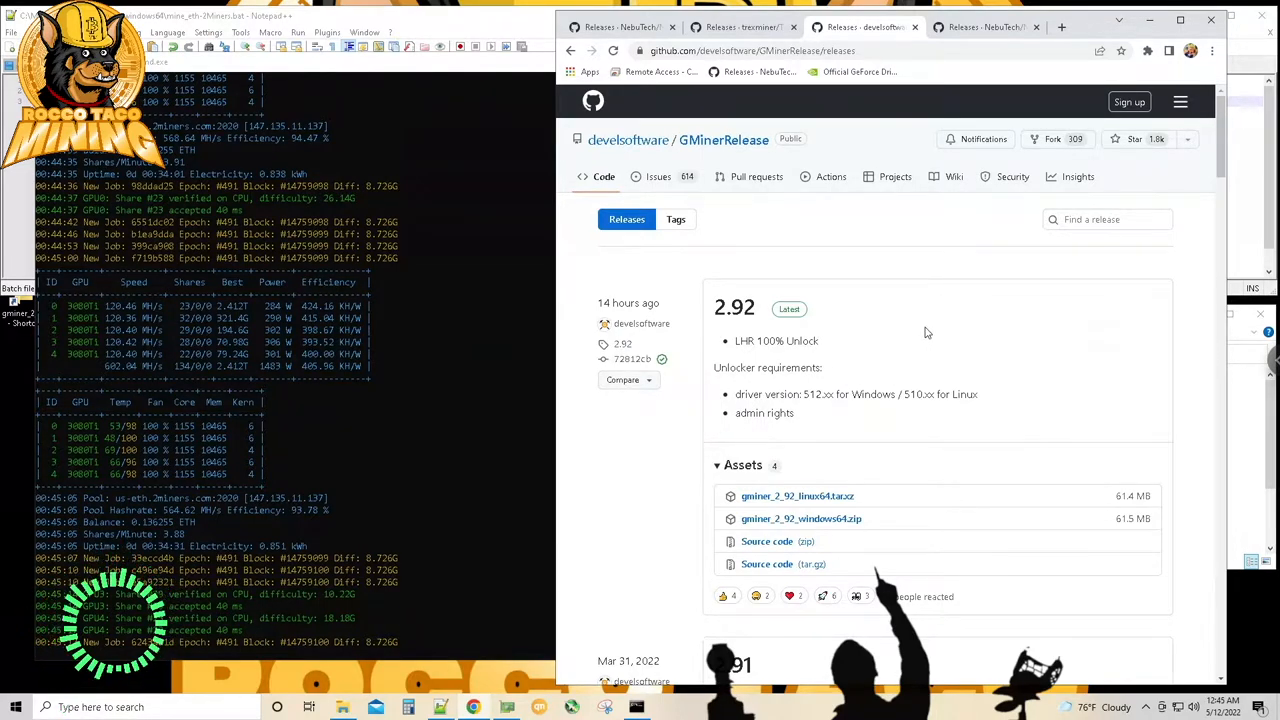
mouse_move(789, 395)
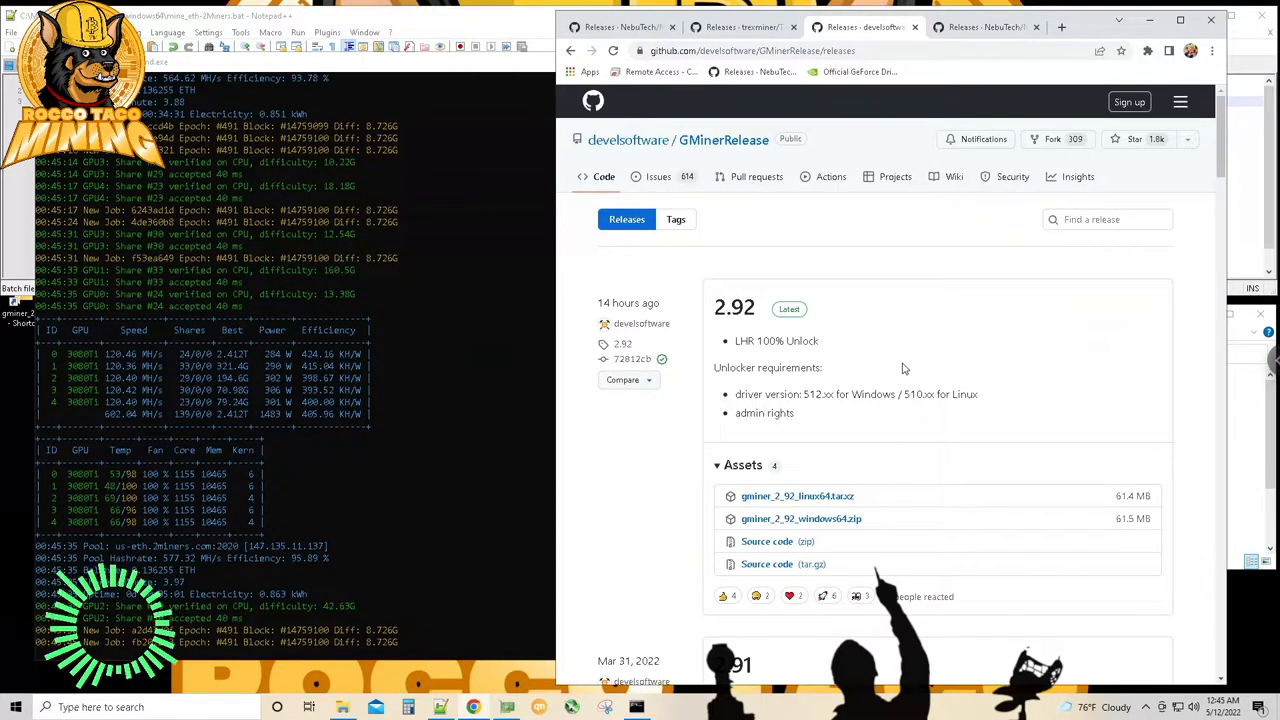
mouse_move(630, 538)
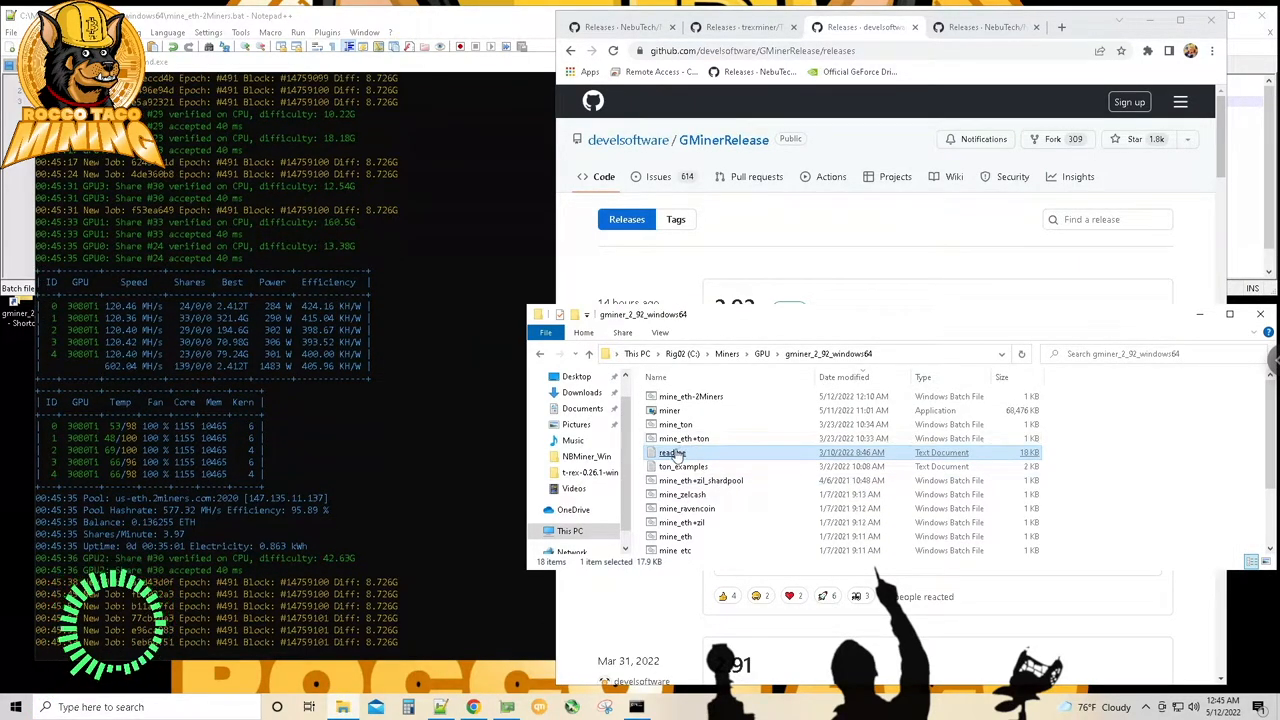
Step: Open the gminer_2_92_windows64 readme with Edit with Notepad++
right_click(673, 452)
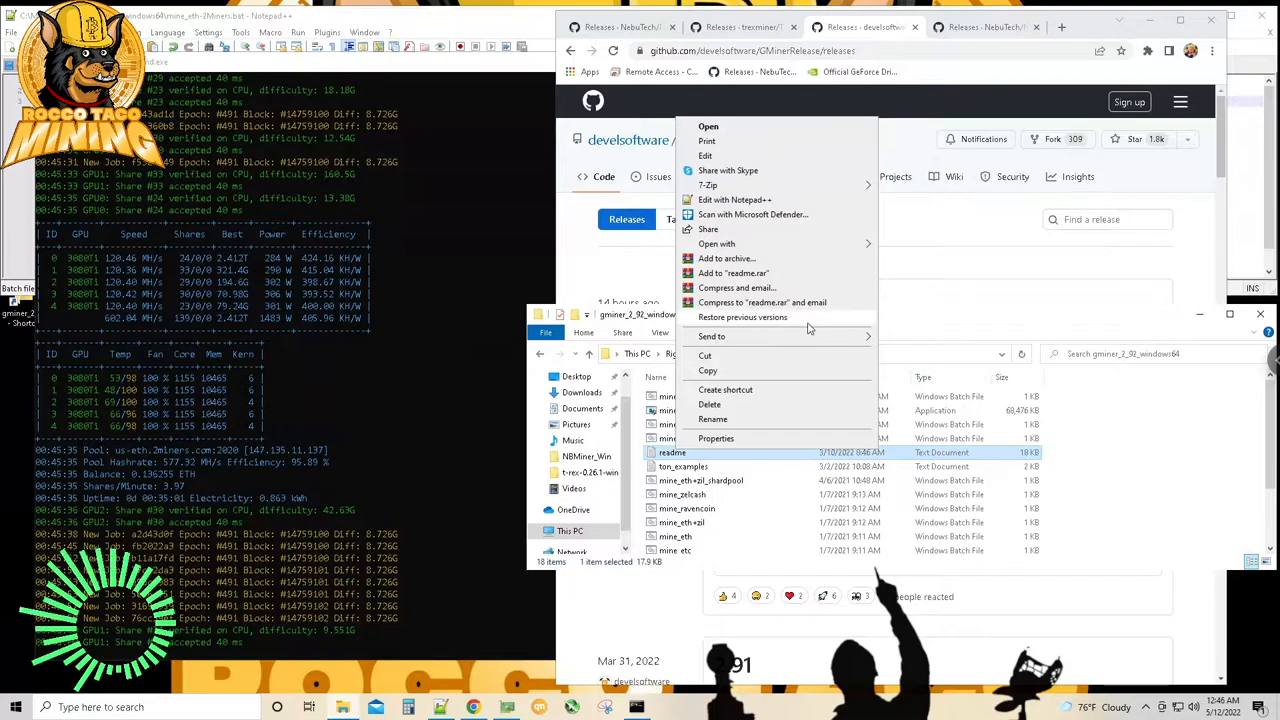
mouse_move(737, 350)
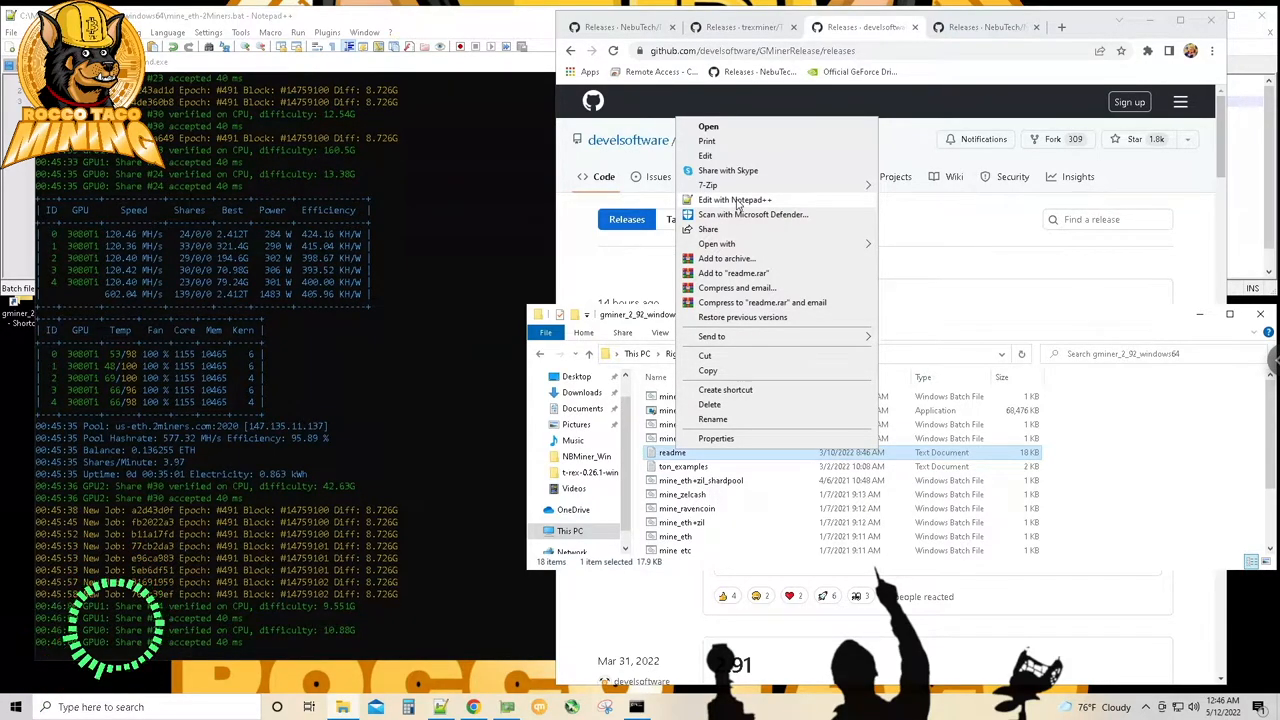
click(734, 199)
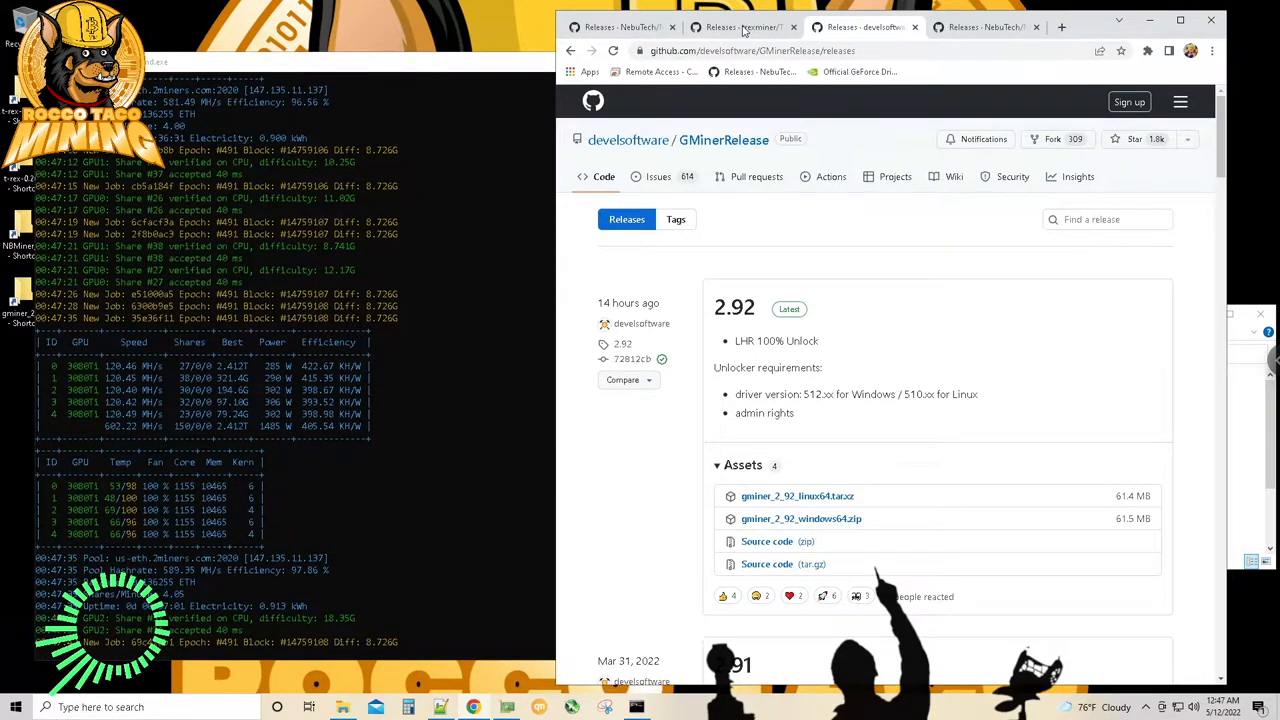
Step: Switch to the T-Rex releases tab showing the 0.26.1 release and its assets
click(745, 27)
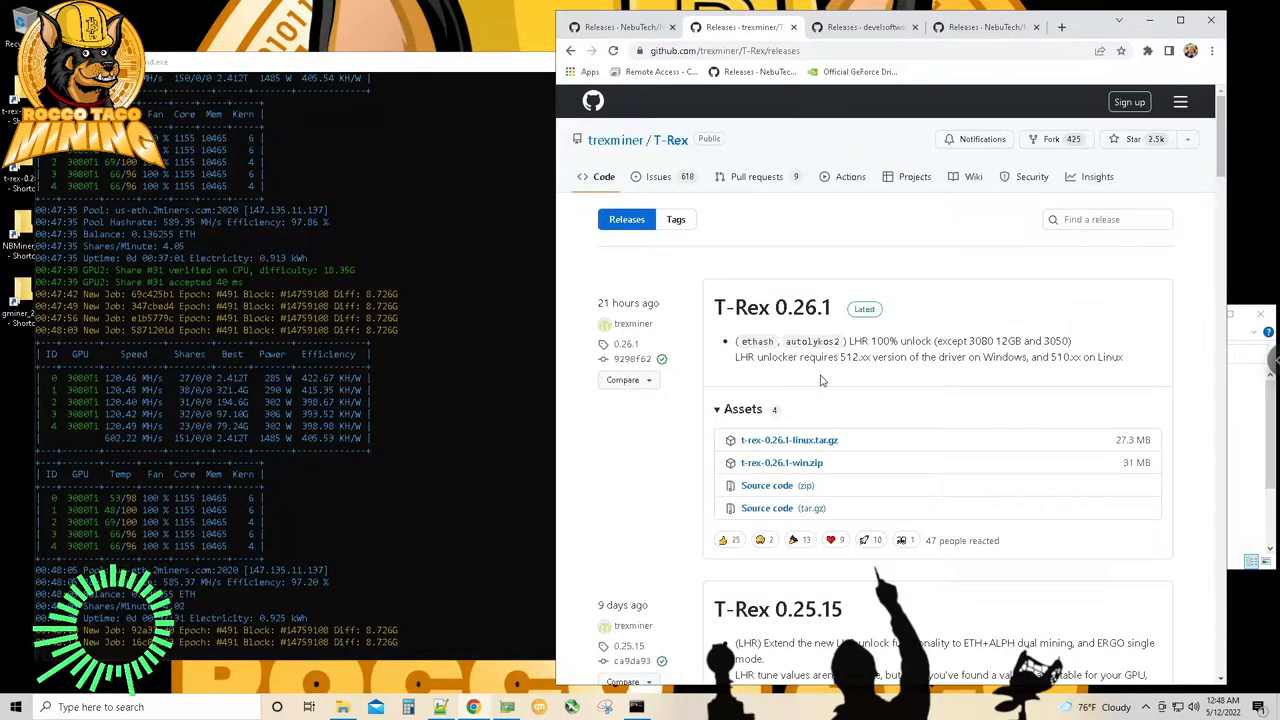
mouse_move(240, 398)
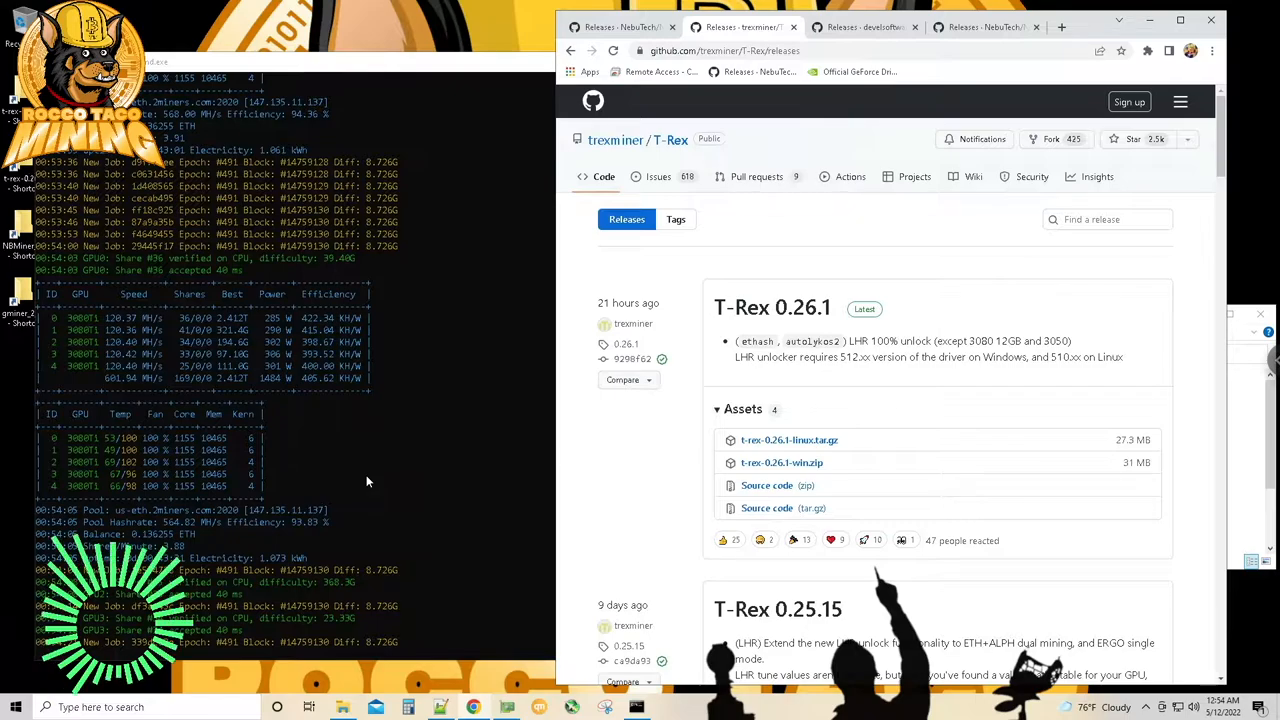
mouse_move(378, 458)
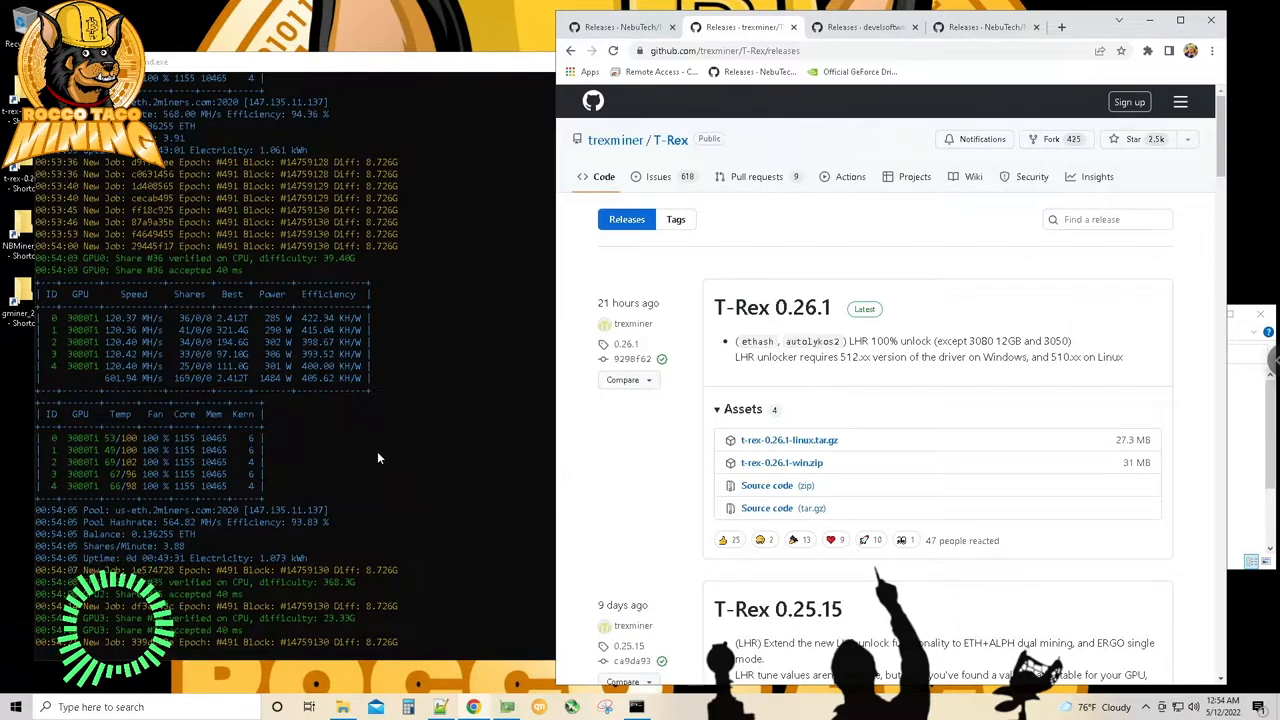
mouse_move(375, 474)
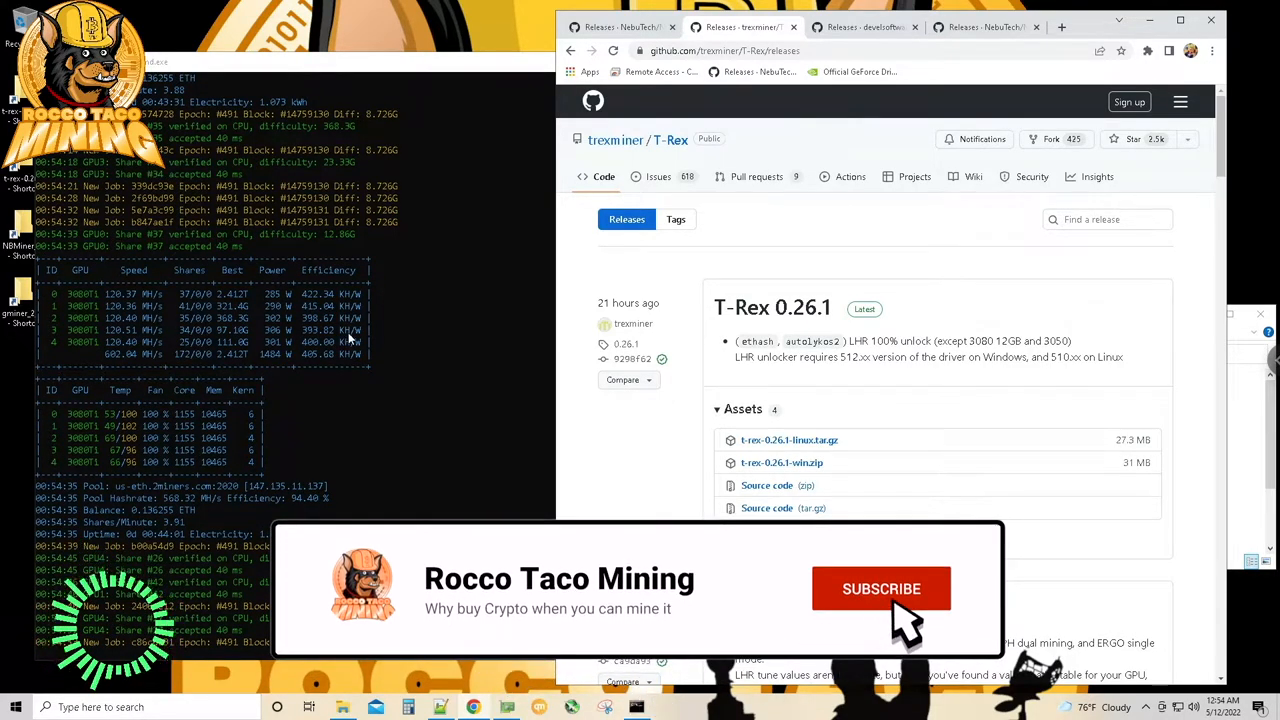
click(881, 589)
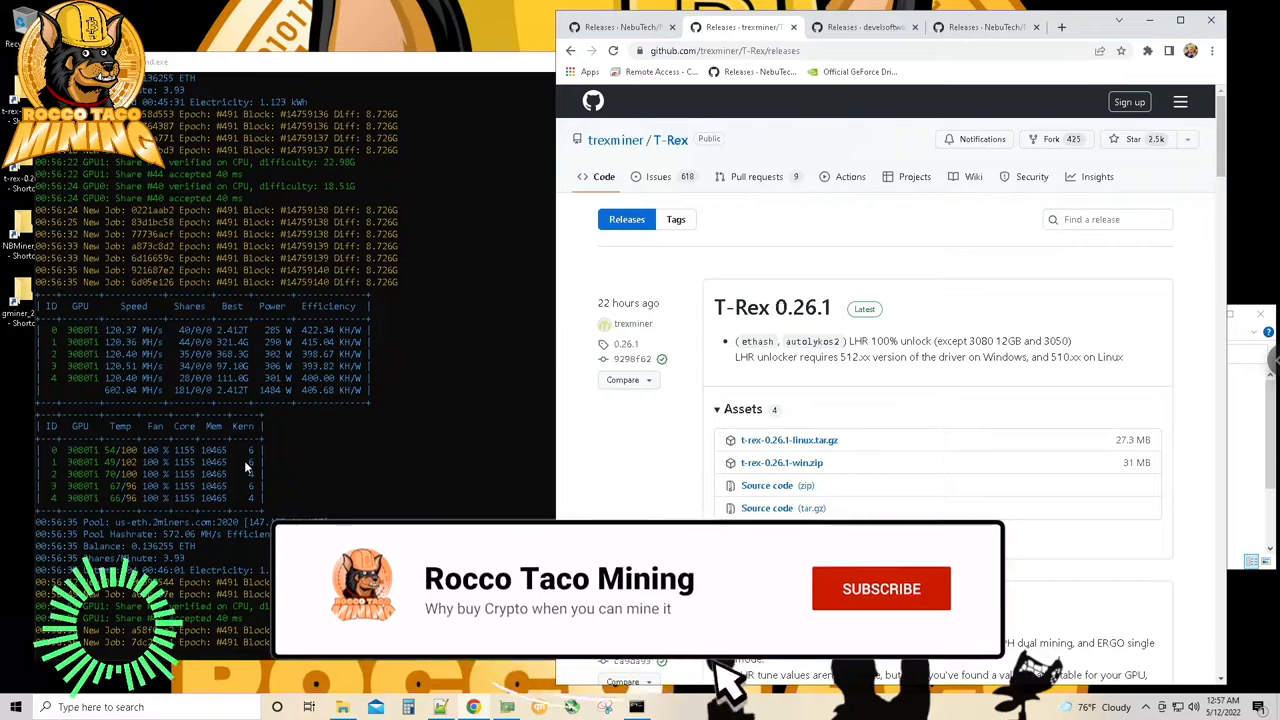
click(881, 588)
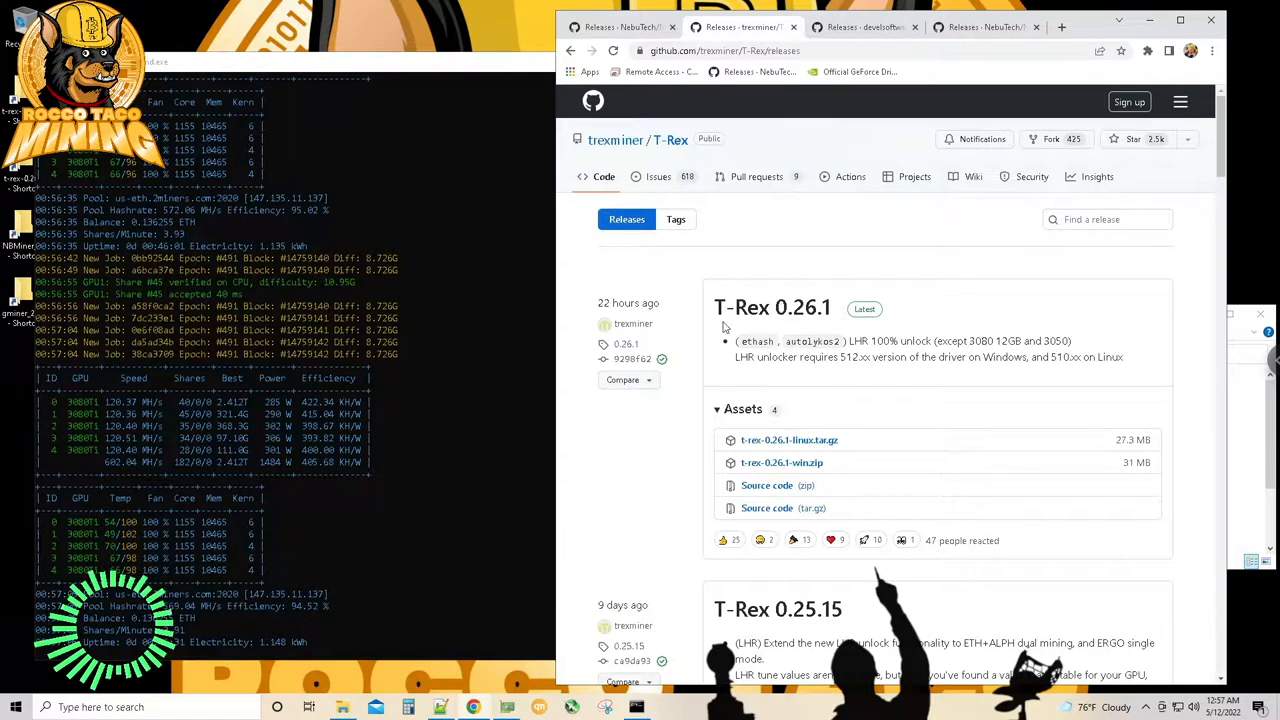
mouse_move(308, 555)
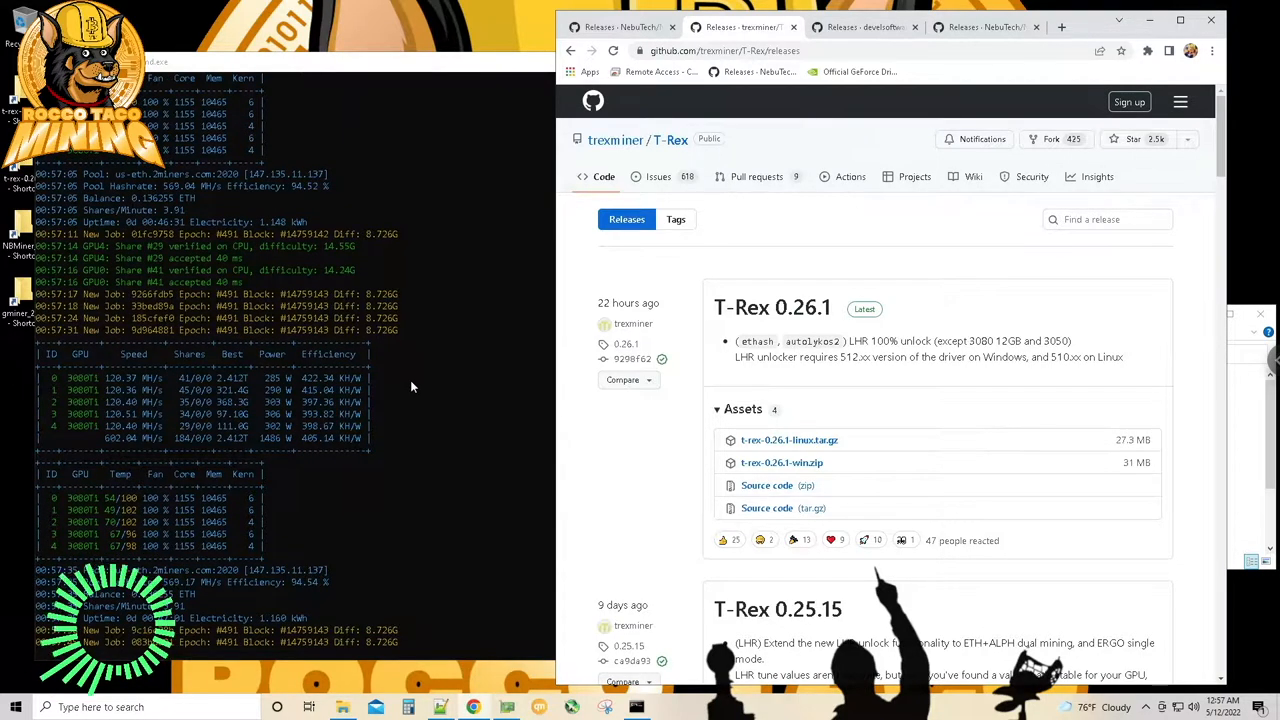
mouse_move(410, 466)
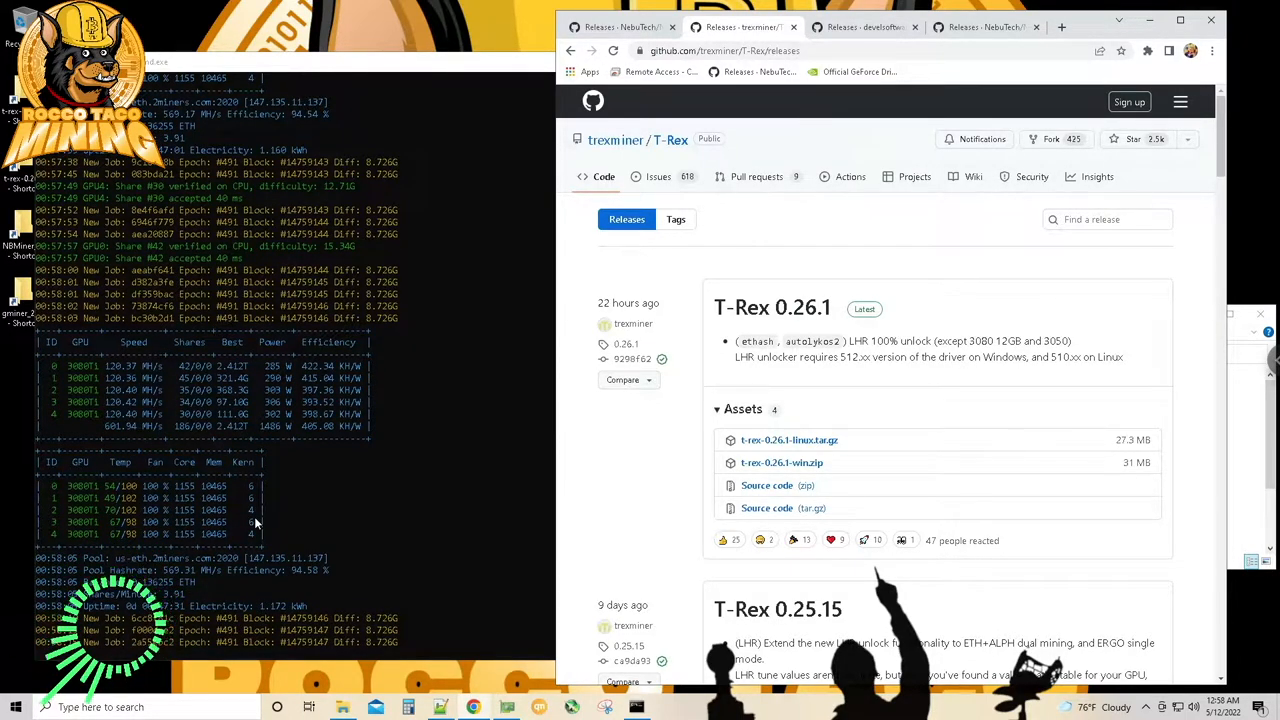
mouse_move(333, 545)
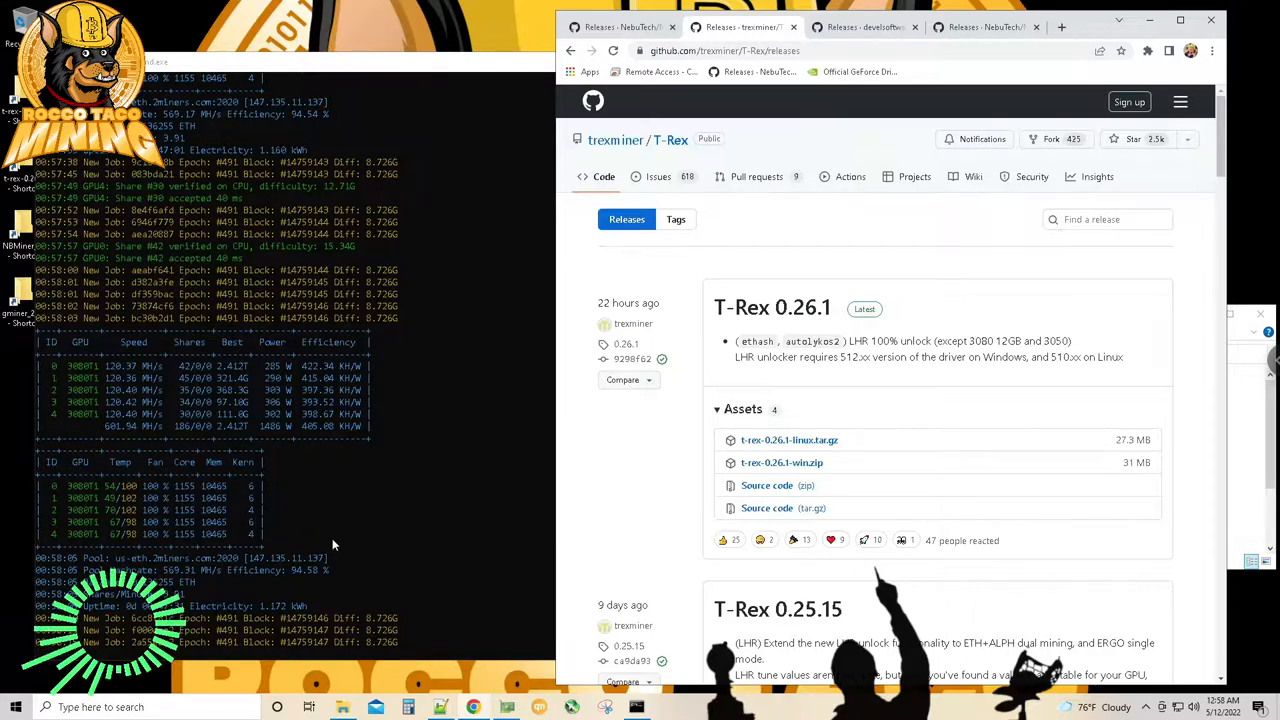